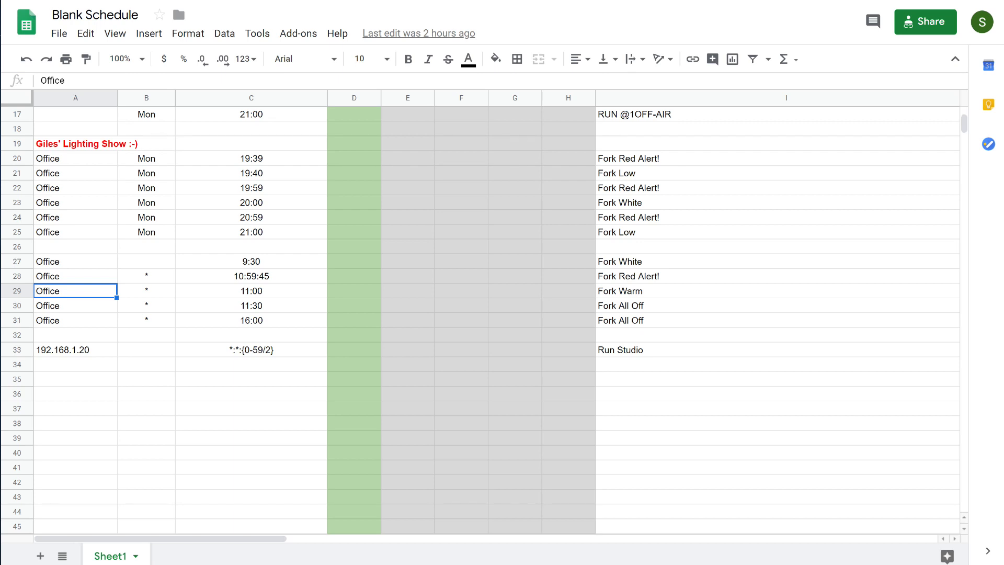
{"action": "mouse_move", "coordinate": [67, 295]}
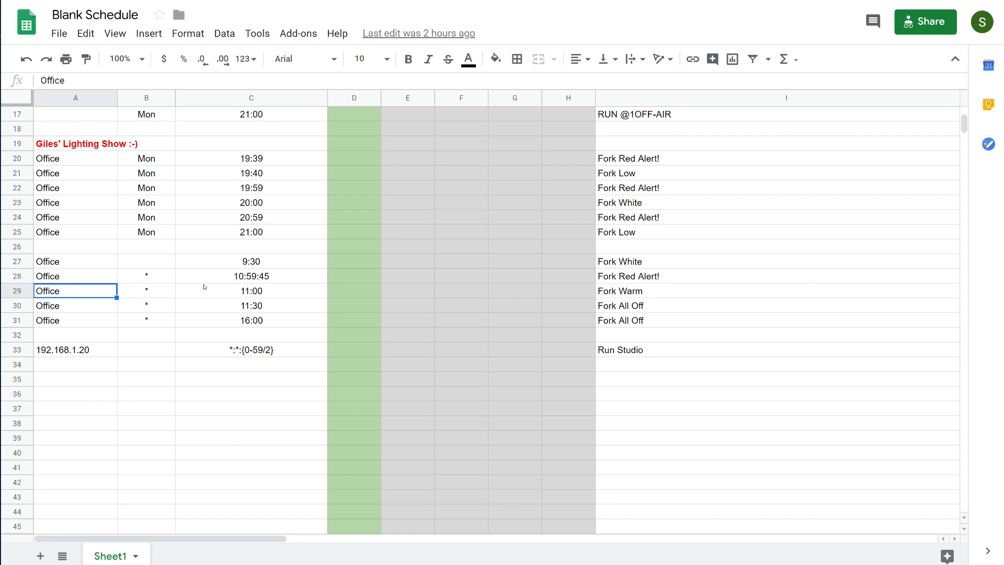
Review the existing entries: the 11:00 time, the *:*:{0-59/2} pattern and row 31's * day
{"action": "left_click", "coordinate": [250, 290]}
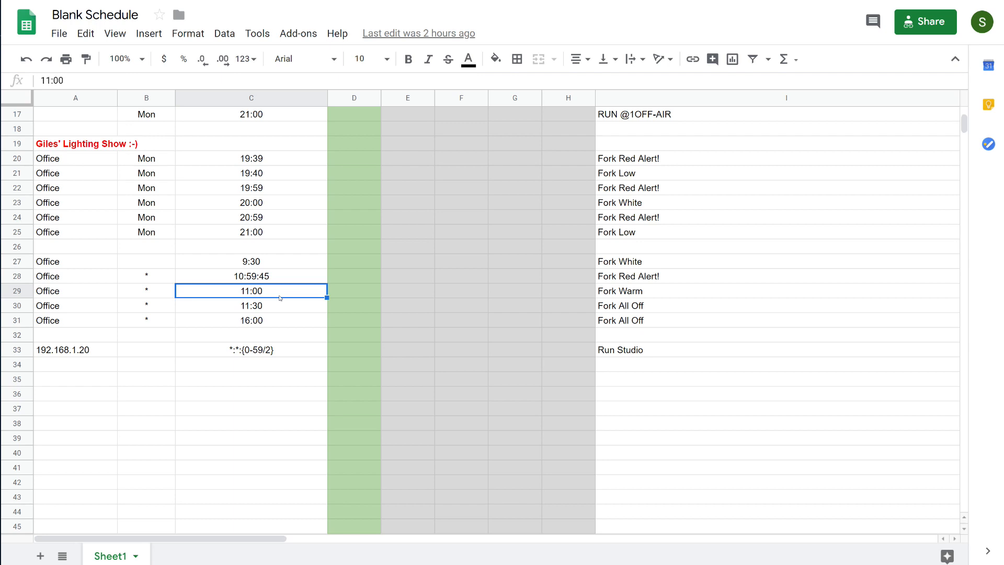
{"action": "mouse_move", "coordinate": [113, 359]}
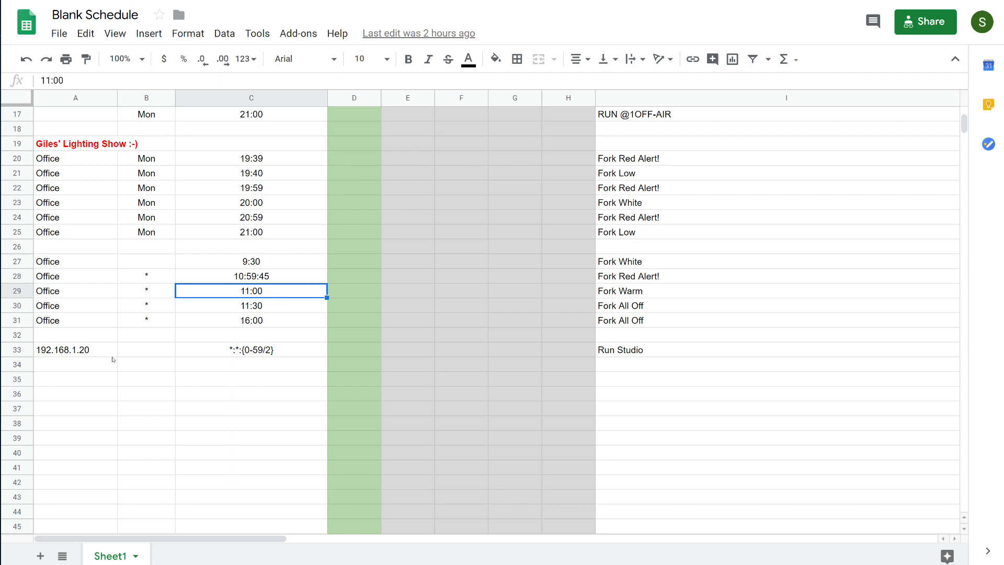
{"action": "left_click", "coordinate": [250, 349]}
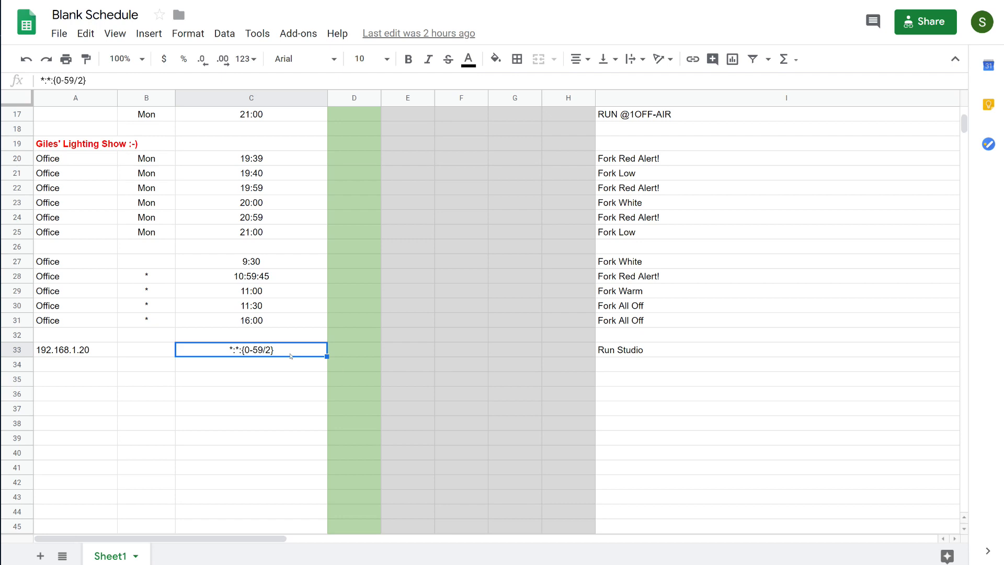
{"action": "left_click", "coordinate": [146, 320]}
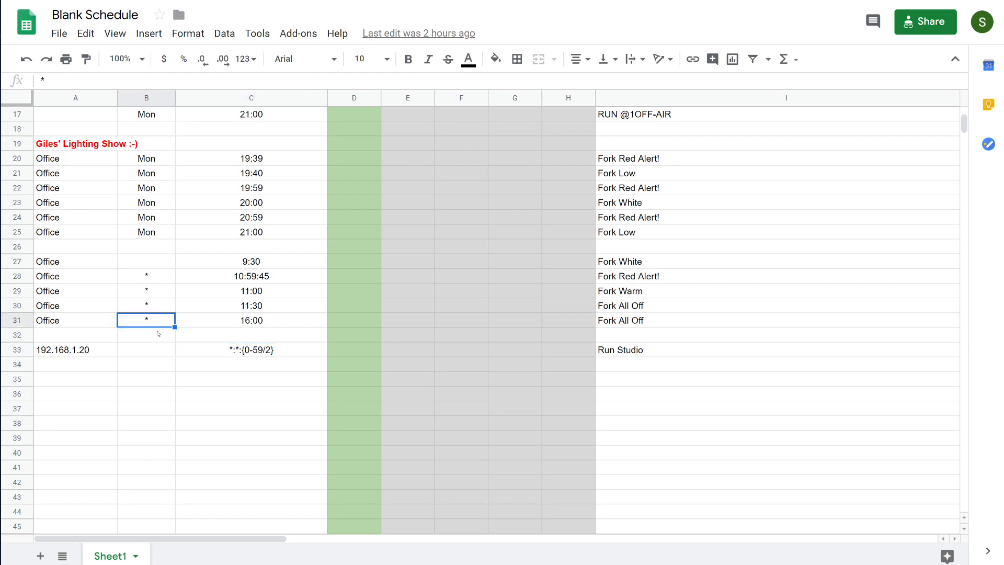
{"action": "mouse_move", "coordinate": [151, 314]}
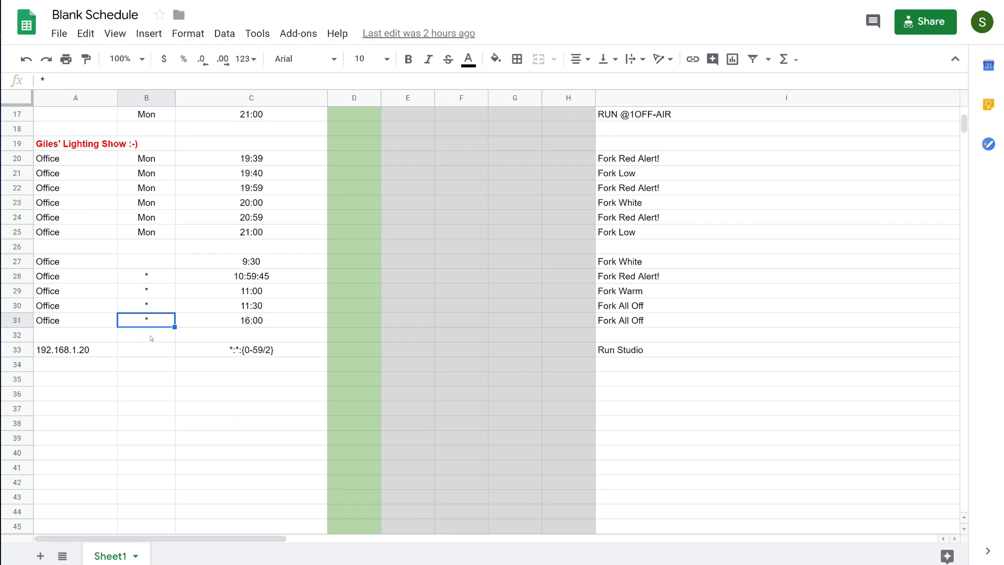
{"action": "left_click", "coordinate": [250, 349]}
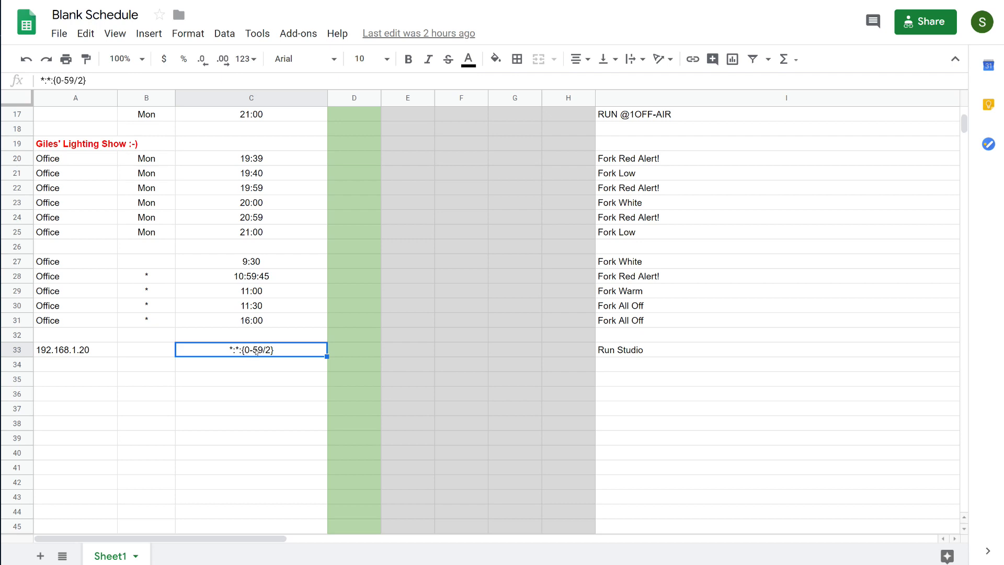
{"action": "mouse_move", "coordinate": [272, 385]}
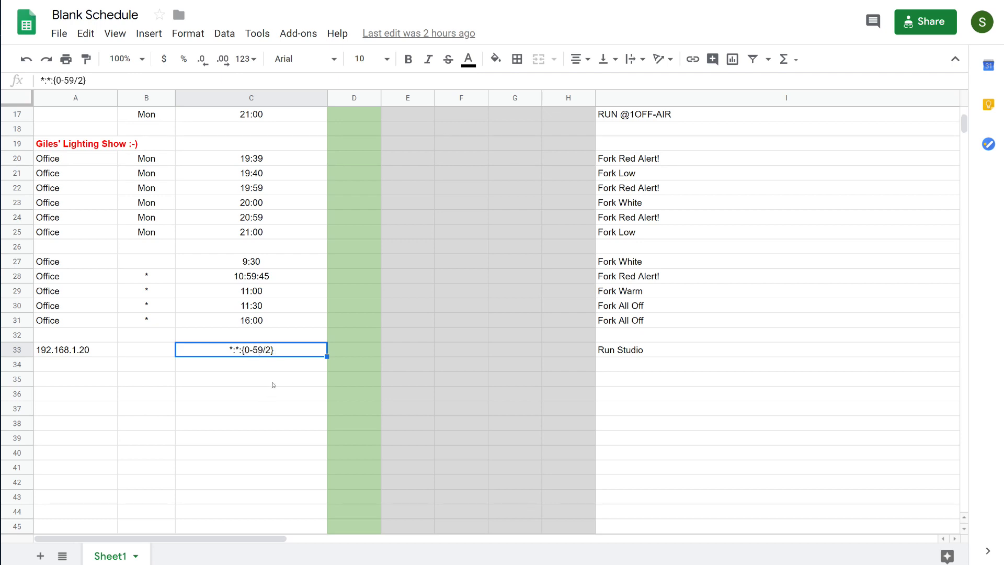
{"action": "mouse_move", "coordinate": [287, 363]}
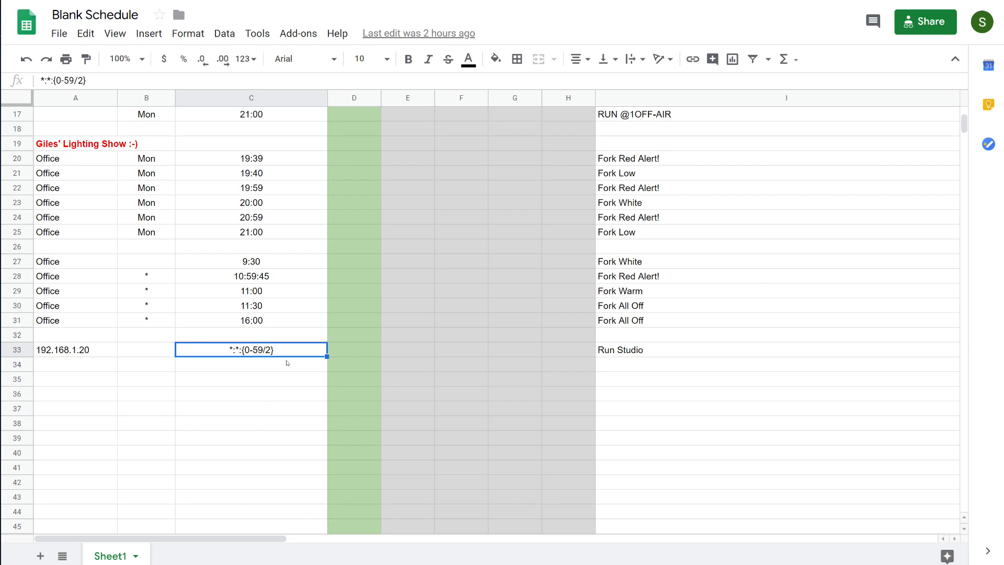
{"action": "mouse_move", "coordinate": [244, 383]}
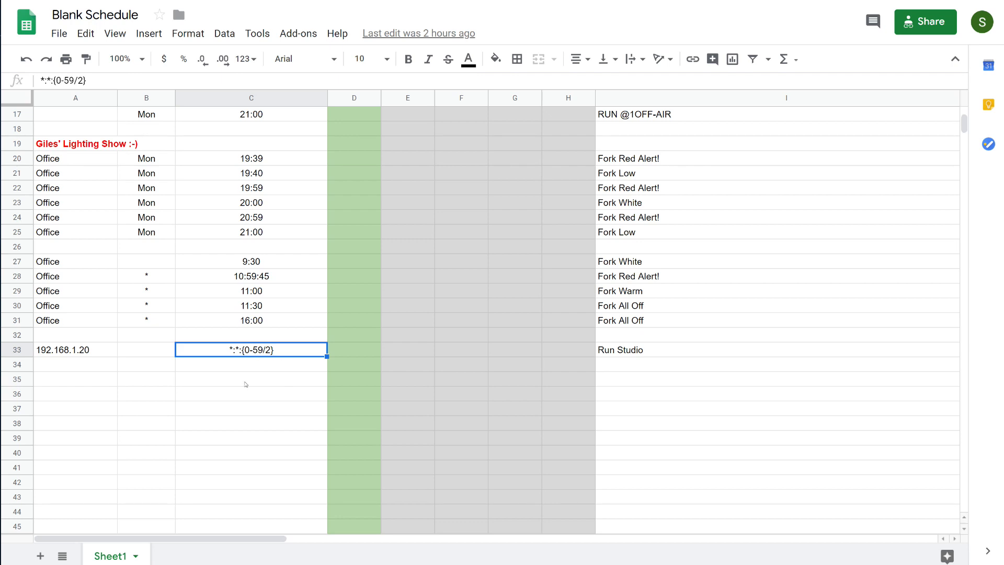
{"action": "mouse_move", "coordinate": [100, 397]}
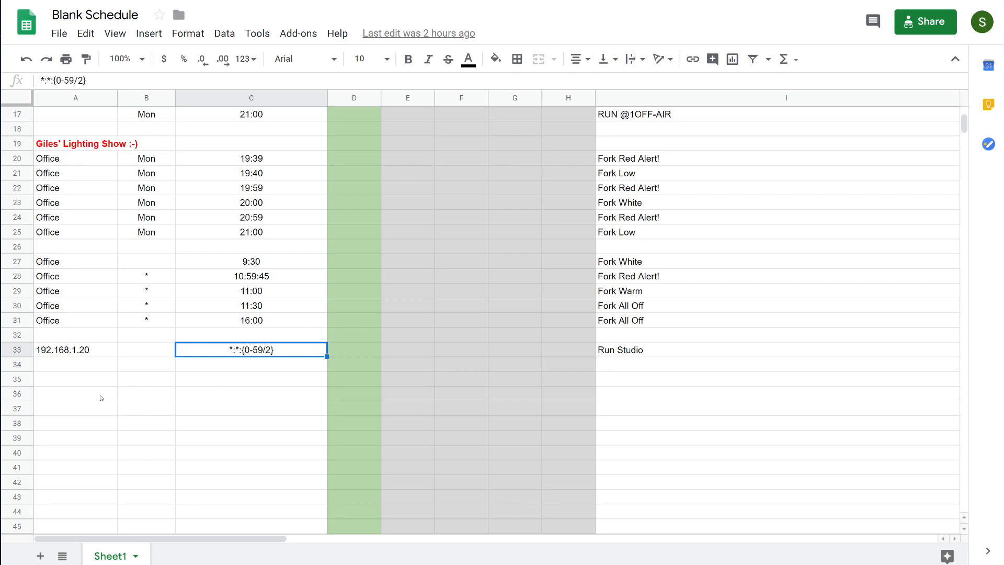
Start the row 36 entry with a * day and an 11:00 time
{"action": "left_click", "coordinate": [75, 393]}
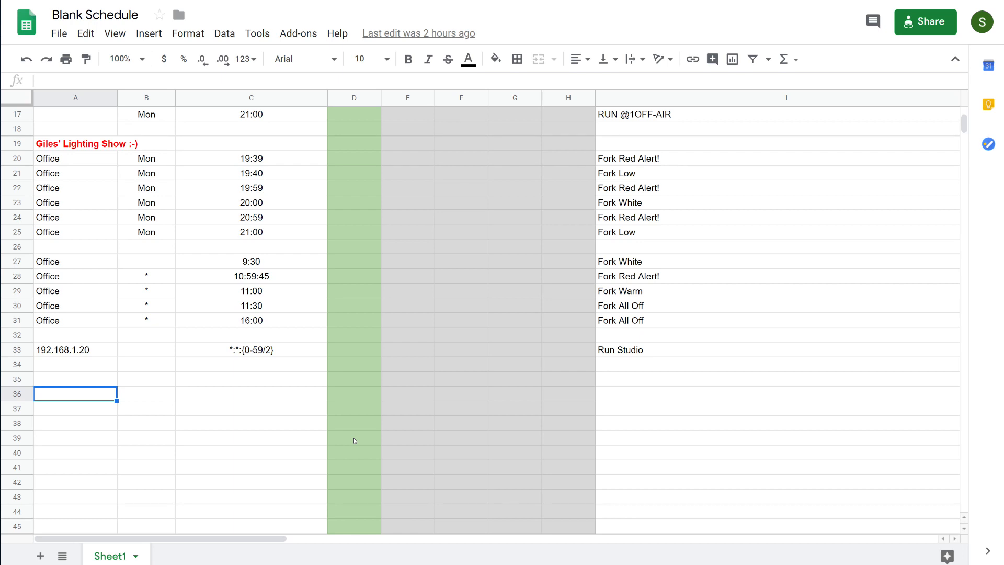
{"action": "left_click", "coordinate": [146, 393]}
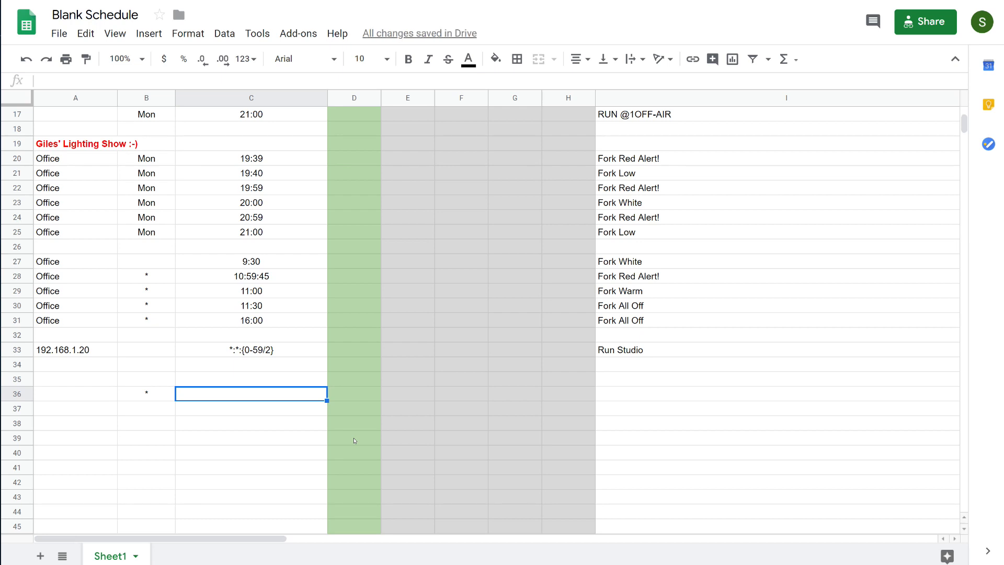
{"action": "type", "text": "11:00"}
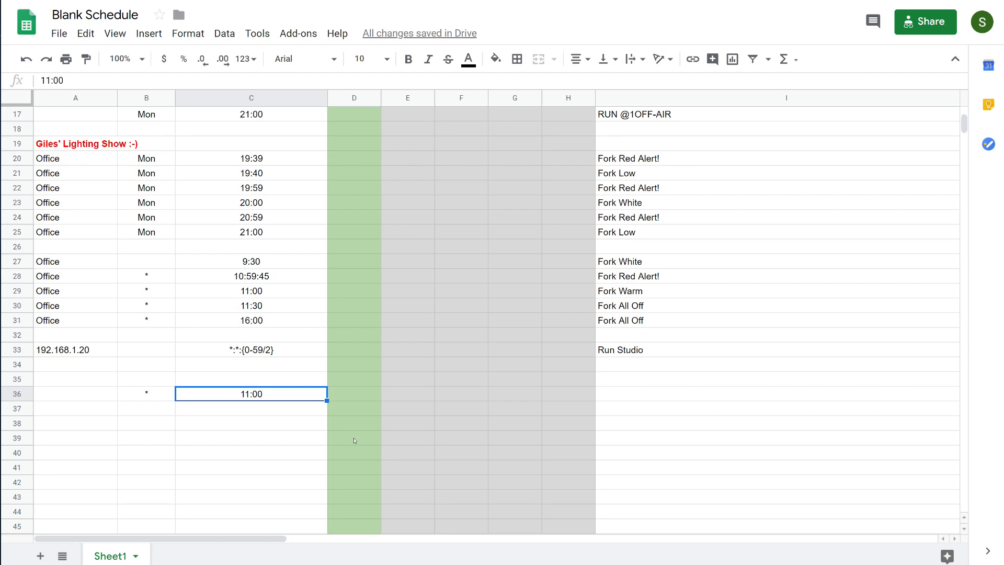
{"action": "type", "text": "11:01"}
{"action": "left_click", "coordinate": [251, 423]}
{"action": "type", "text": "11:02"}
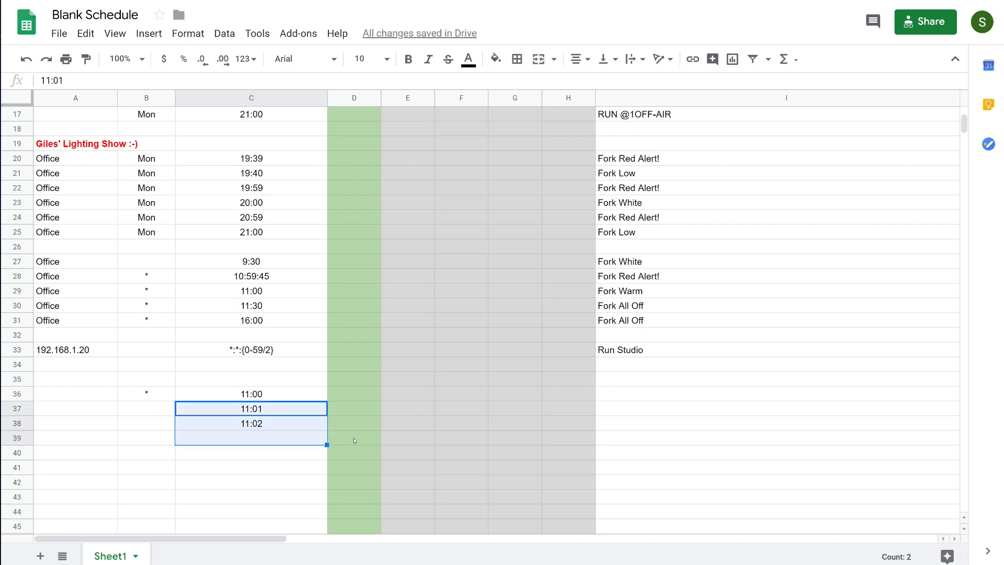
{"action": "key", "text": "Delete"}
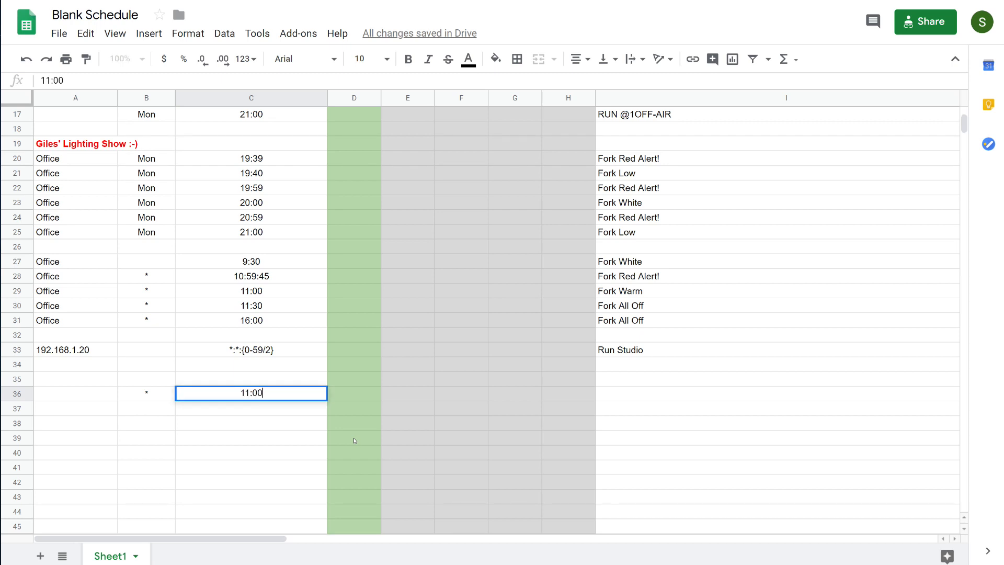
Replace the row 36 time 11:00 with 11:{1,2,3,4,5}
{"action": "key", "text": "Backspace"}
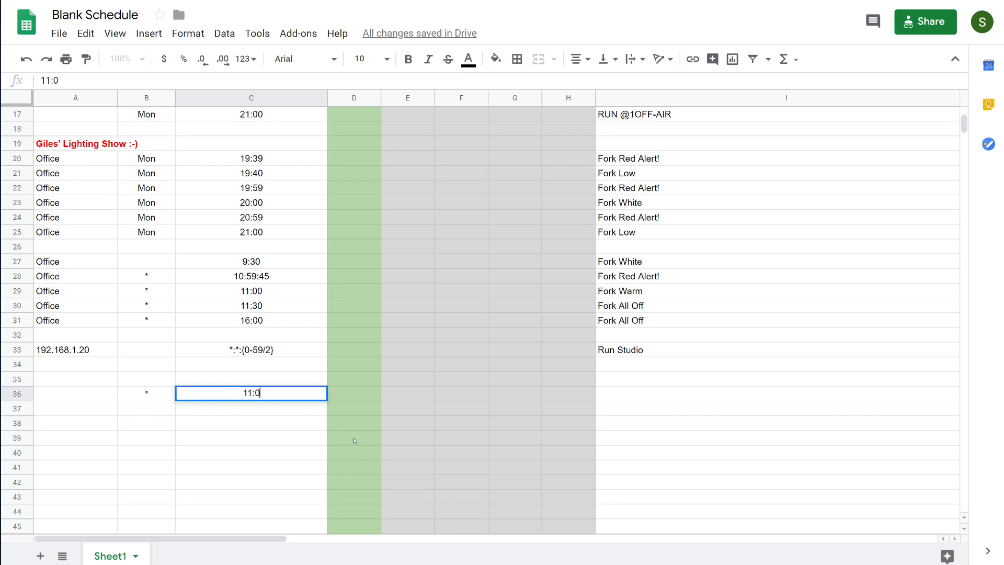
{"action": "type", "text": "{"}
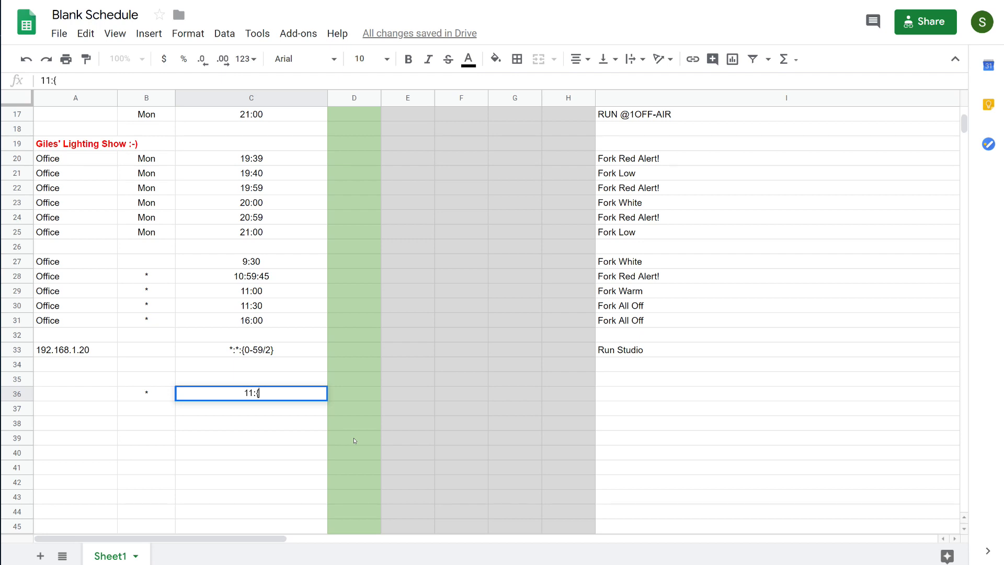
{"action": "type", "text": "1,"}
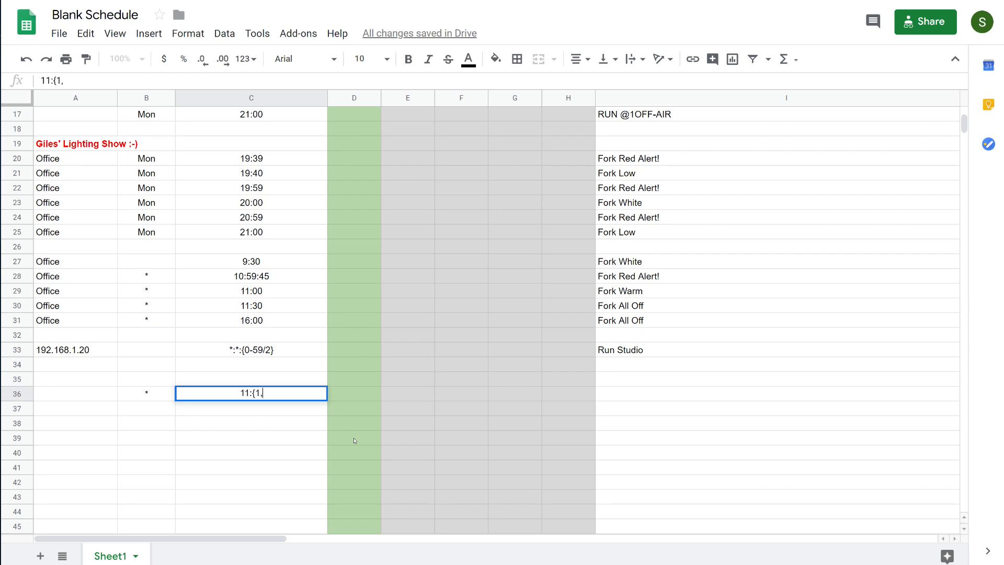
{"action": "type", "text": "2,3,4,5"}
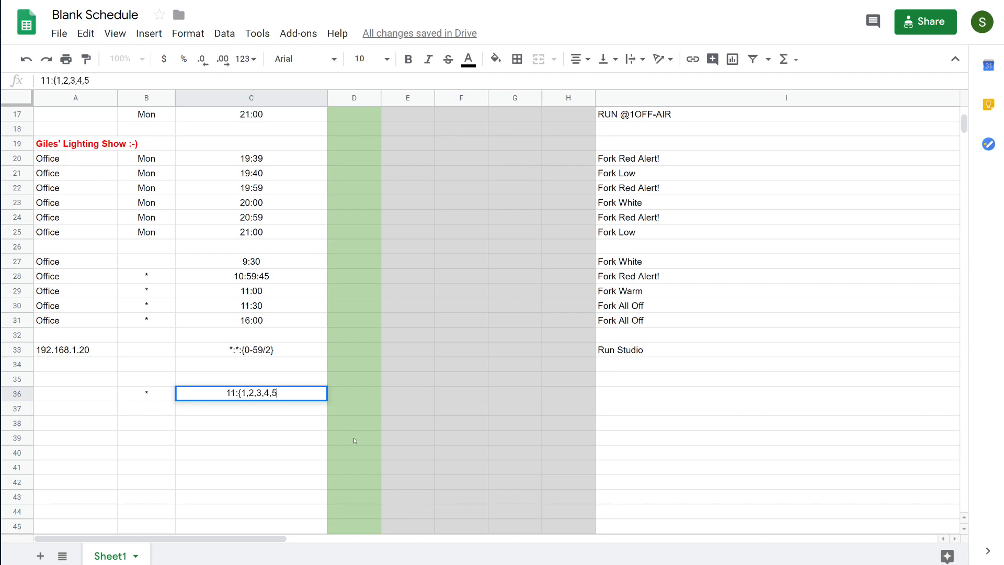
{"action": "key", "text": "Return"}
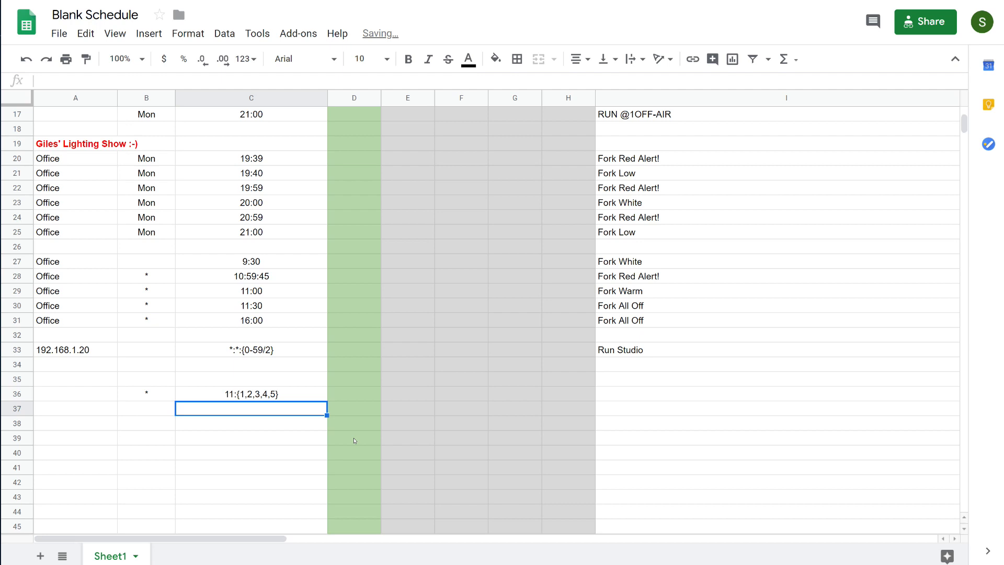
Rewrite the row 36 time as the minute range 11:{0-59} and reselect the cell
{"action": "left_click", "coordinate": [250, 394]}
{"action": "type", "text": "11:{0-"}
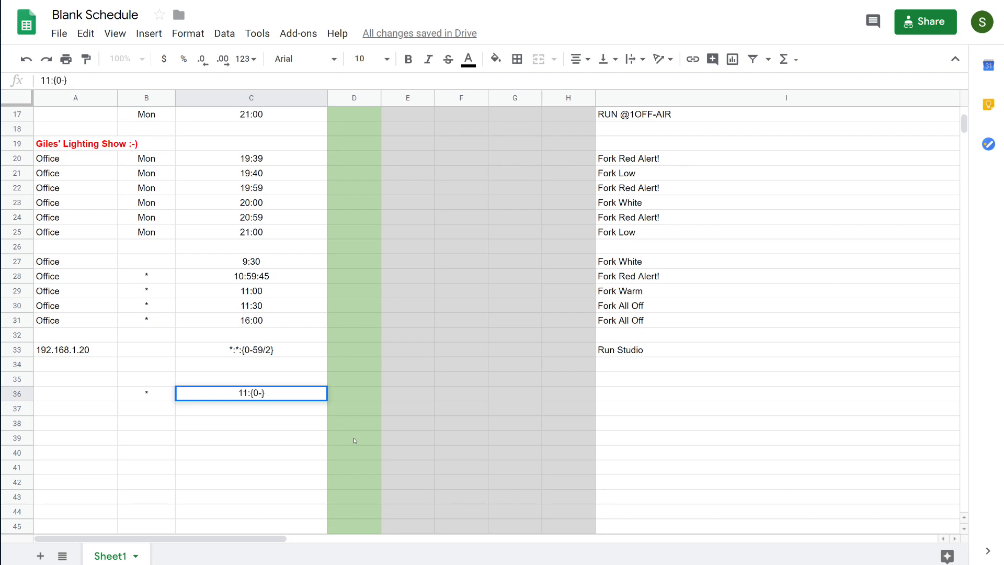
{"action": "type", "text": "59}"}
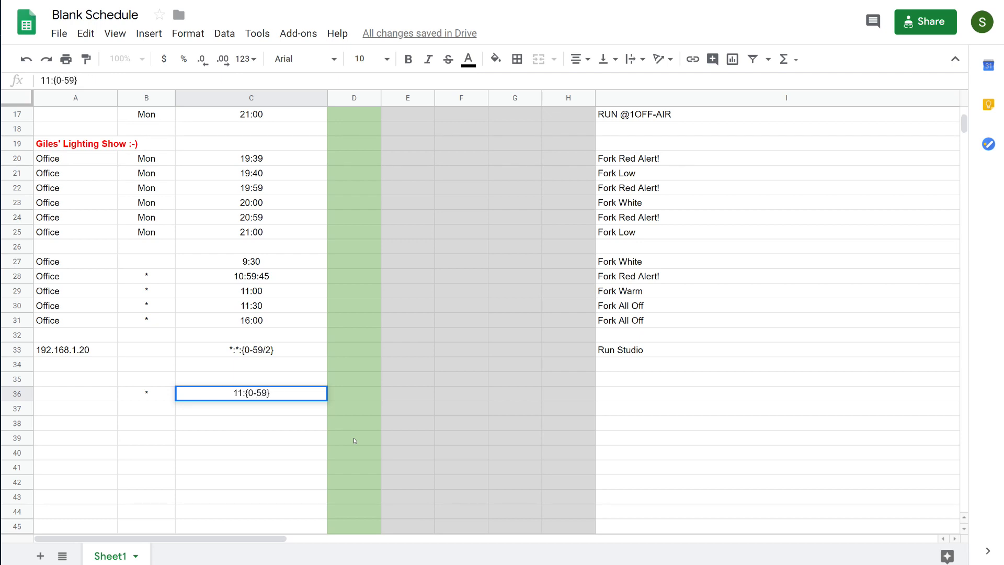
{"action": "key", "text": "Return"}
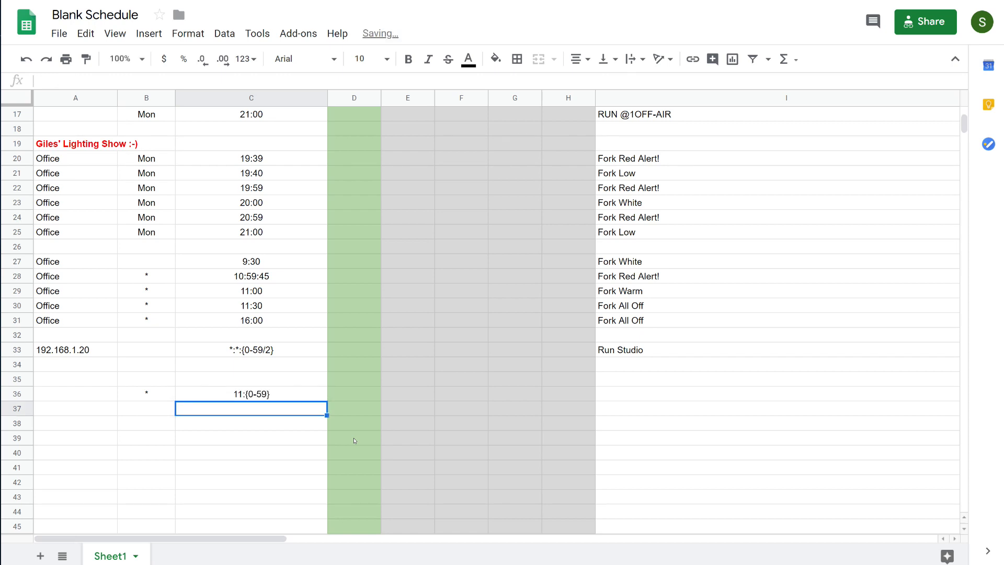
{"action": "left_click", "coordinate": [251, 393]}
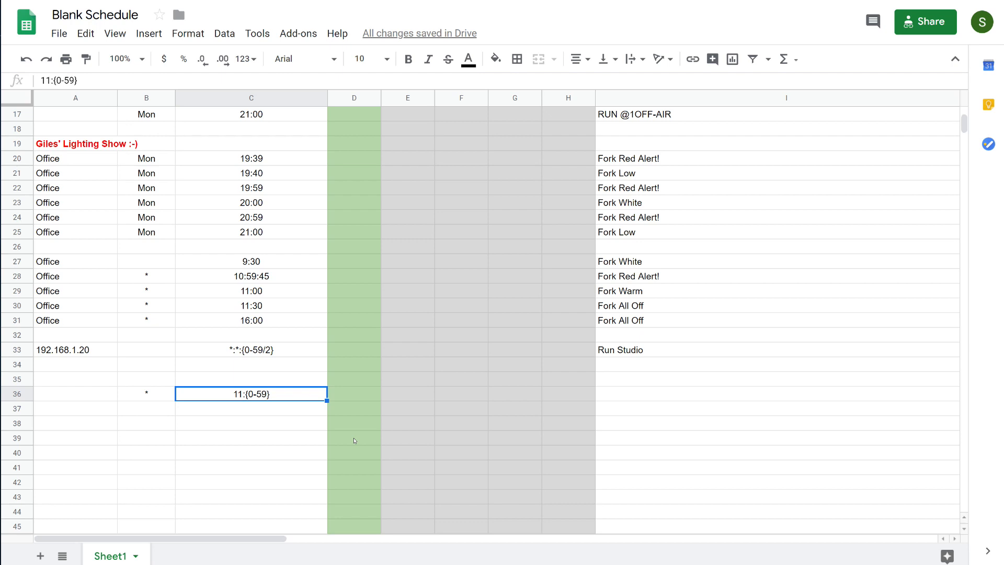
Check row 36's cells, then add a slash to its time, making 11:{0-59/}
{"action": "left_click", "coordinate": [353, 393]}
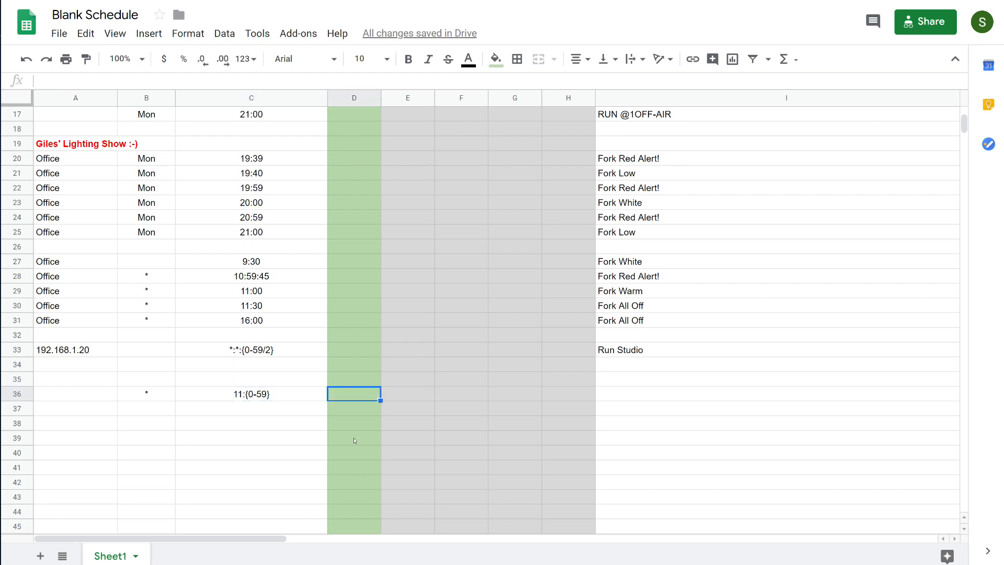
{"action": "left_click", "coordinate": [567, 394]}
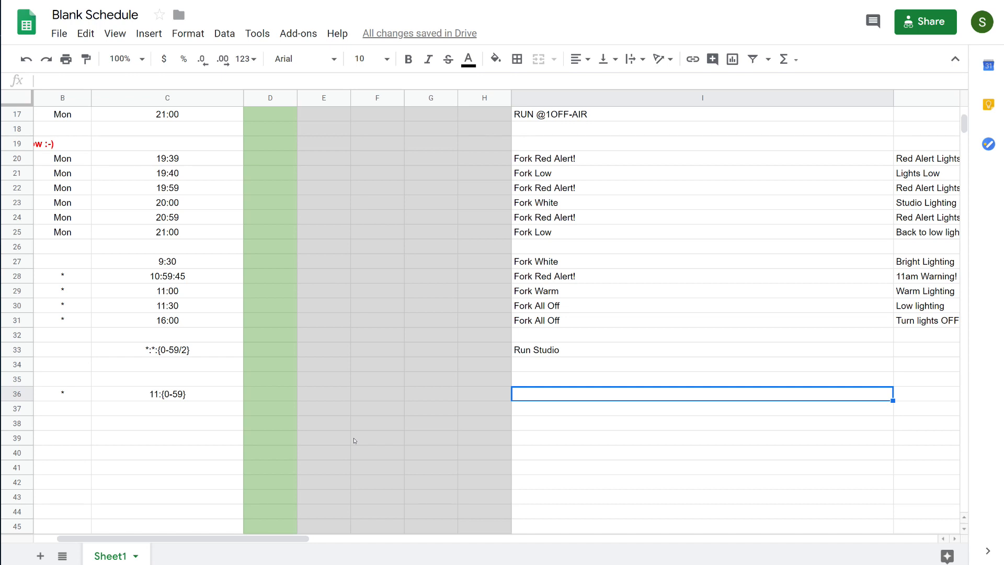
{"action": "left_click", "coordinate": [483, 394]}
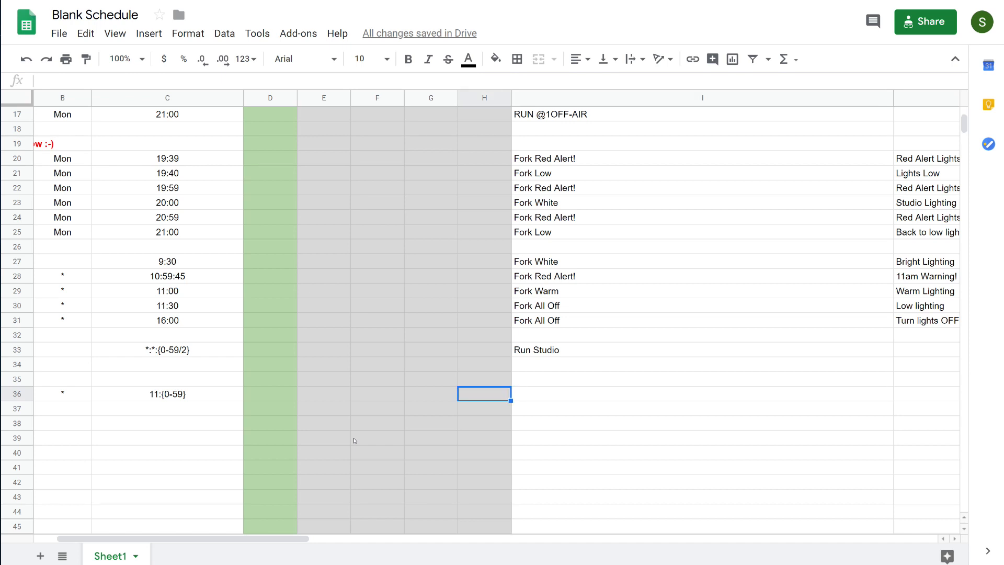
{"action": "left_click", "coordinate": [166, 393]}
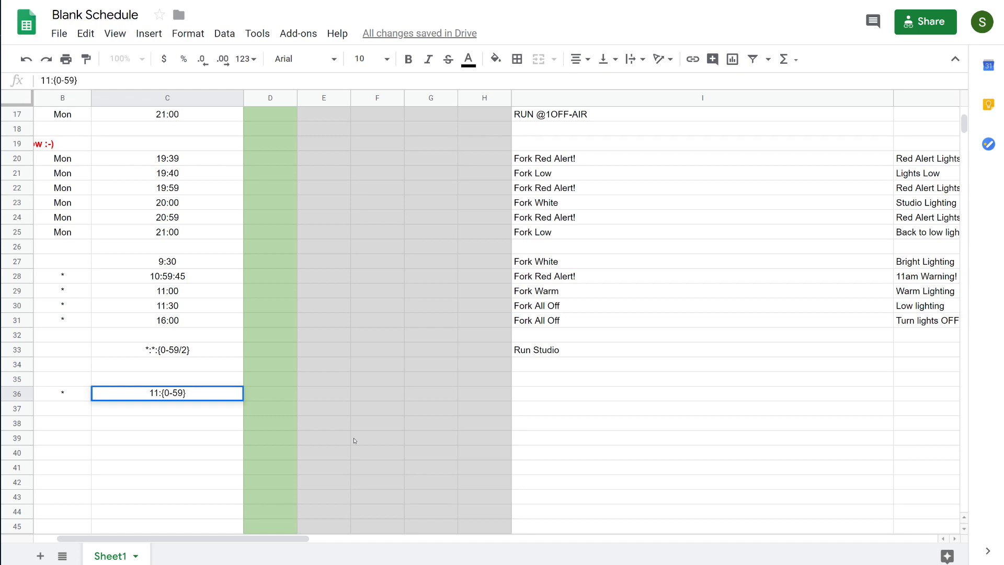
{"action": "type", "text": "/"}
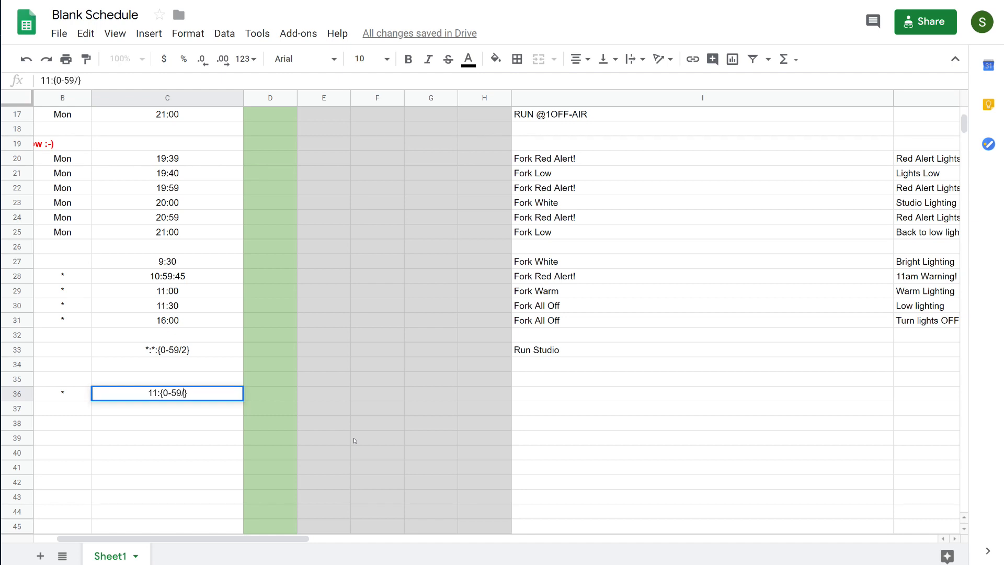